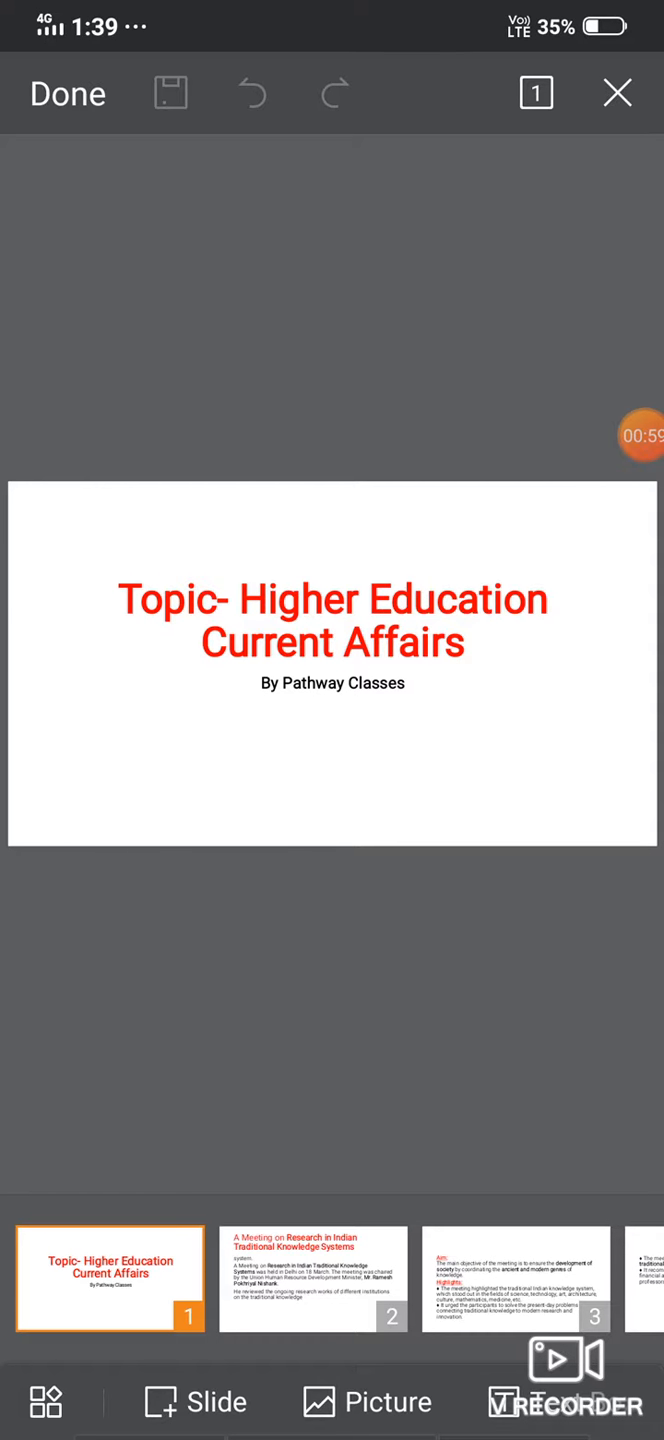
- Show slide 2, the meeting on Research in Indian Traditional Knowledge Systems
left_click(313, 1278)
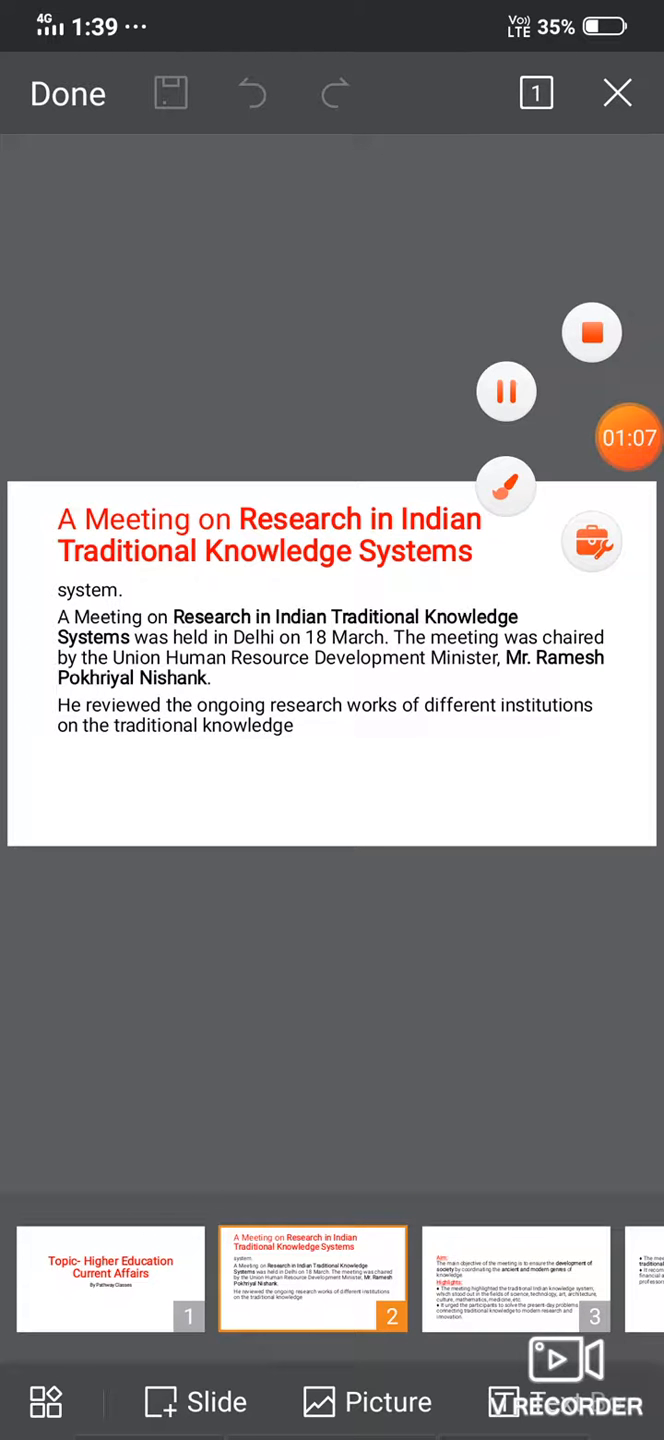
left_click(505, 487)
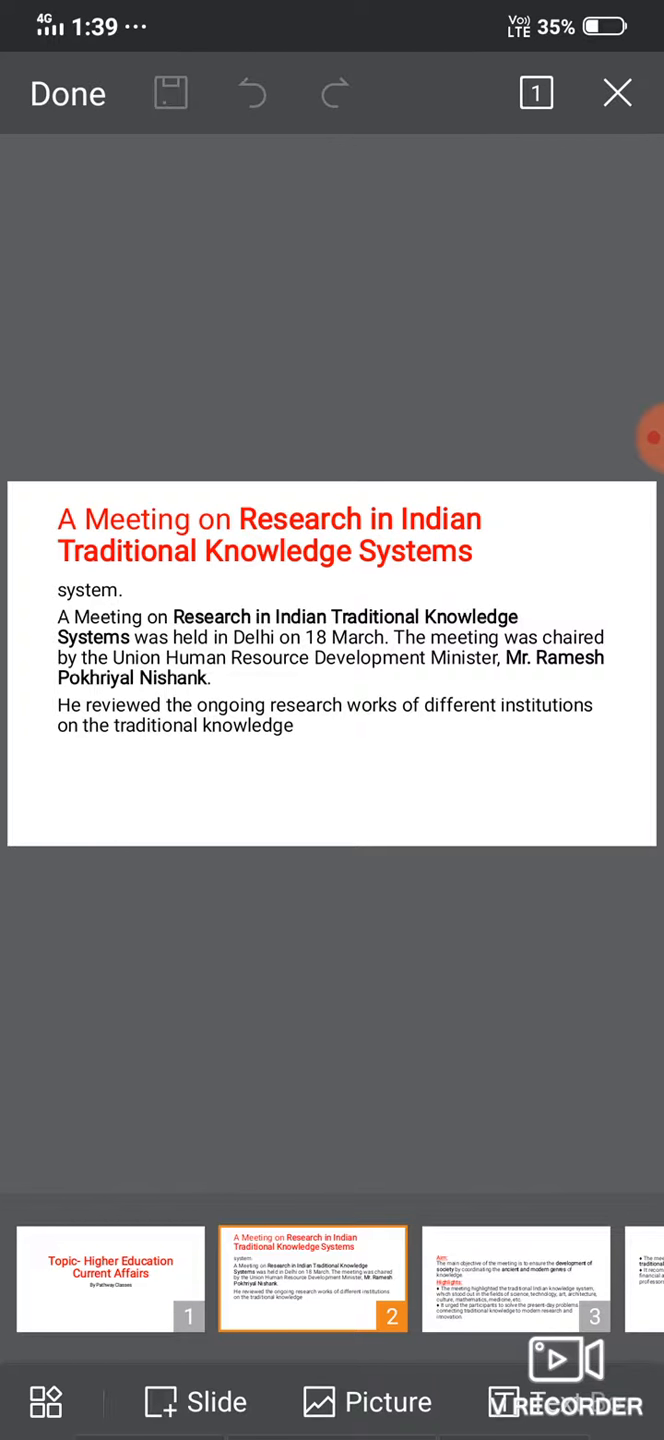
- Display slide 3, the Aim and Highlights slide
left_click(515, 1279)
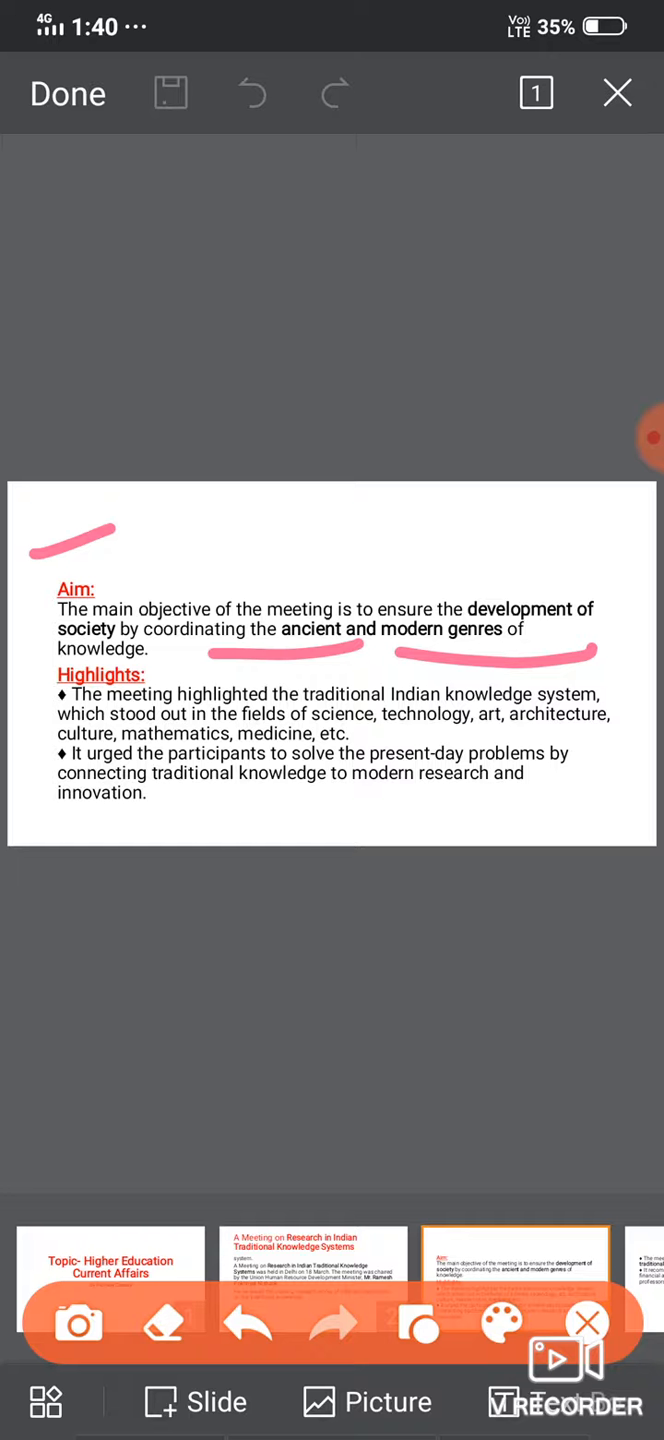
- Draw pink strokes near the slide top and under 'technology' in the Highlights
left_click_drag(268, 543, 378, 513)
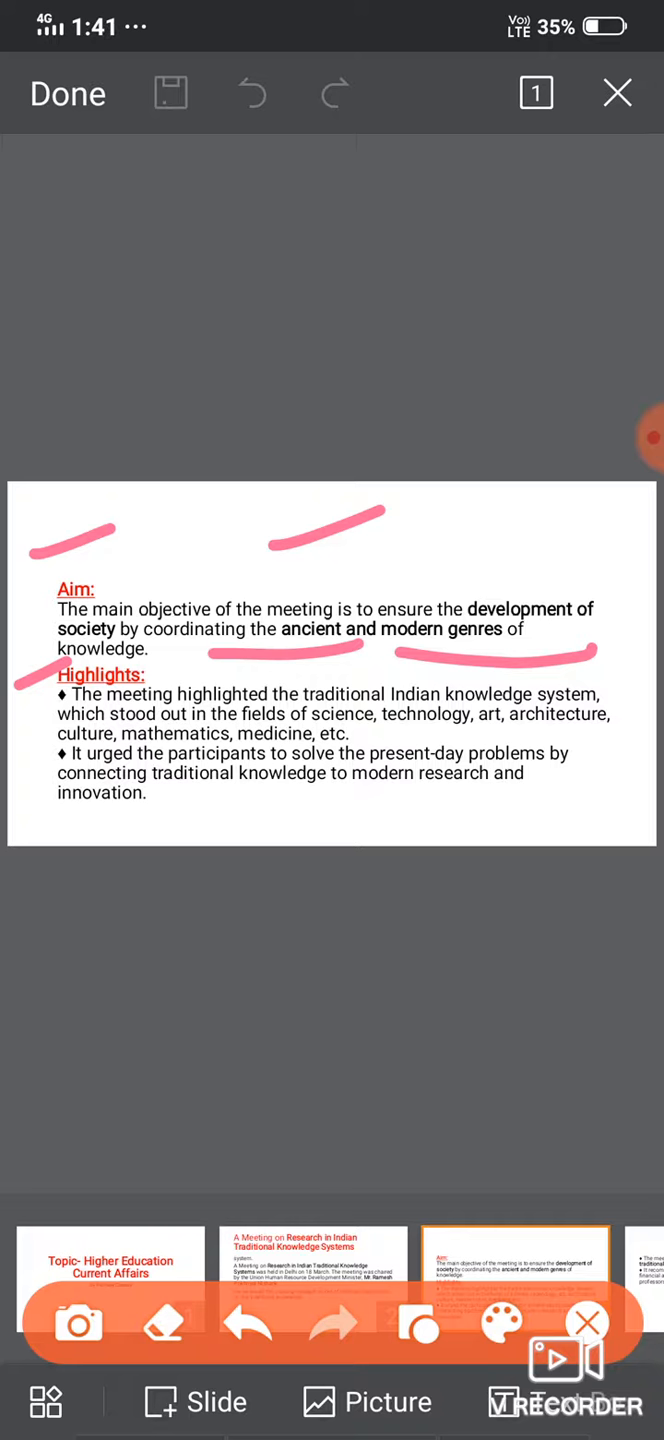
left_click_drag(370, 718, 575, 735)
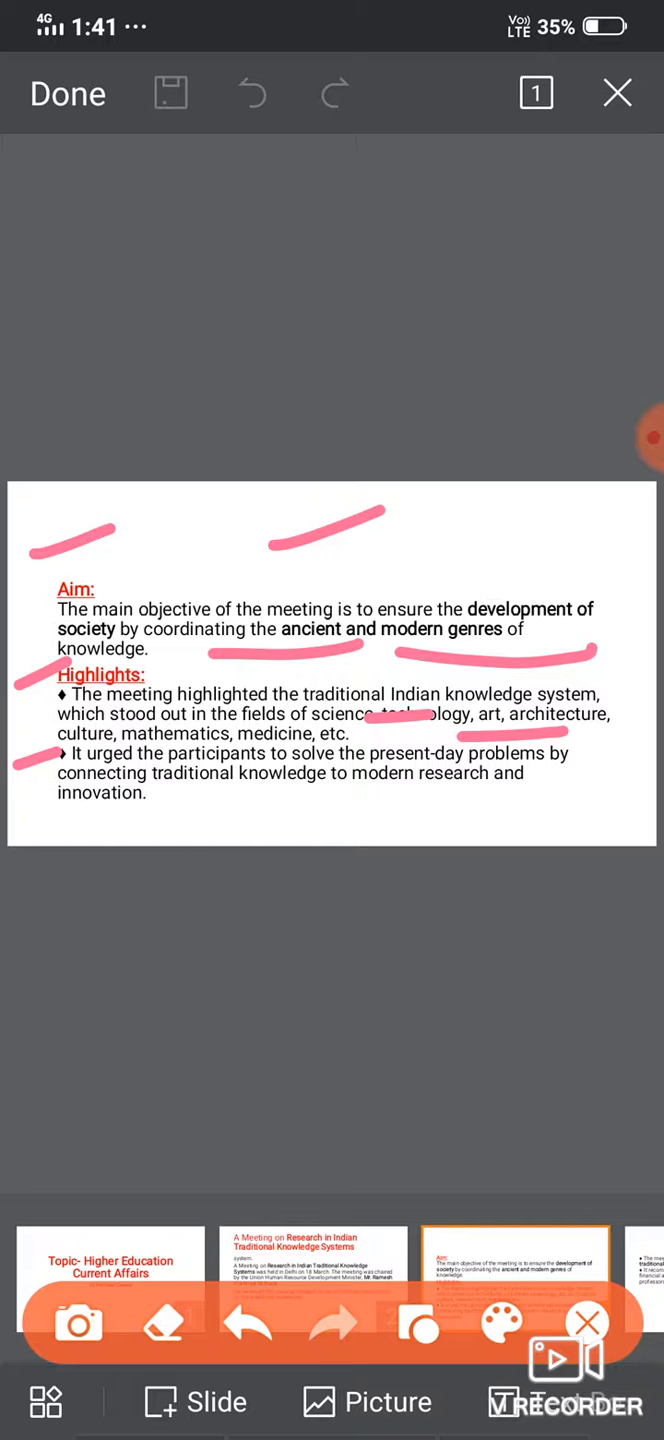
- Display slide 4, on promoting research in traditional Indian knowledge
left_click_drag(60, 822, 210, 818)
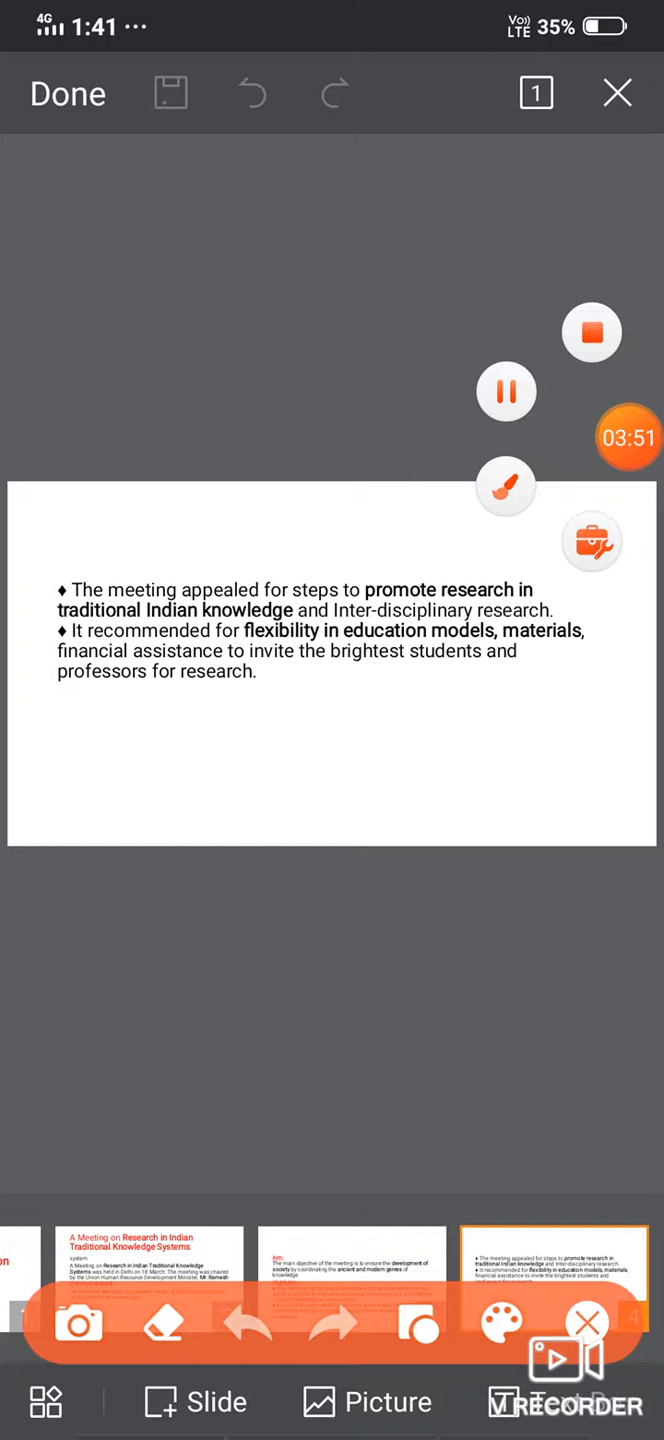
- Draw a pink stroke above the first bullet and underline the final line about professors
left_click_drag(10, 588, 160, 548)
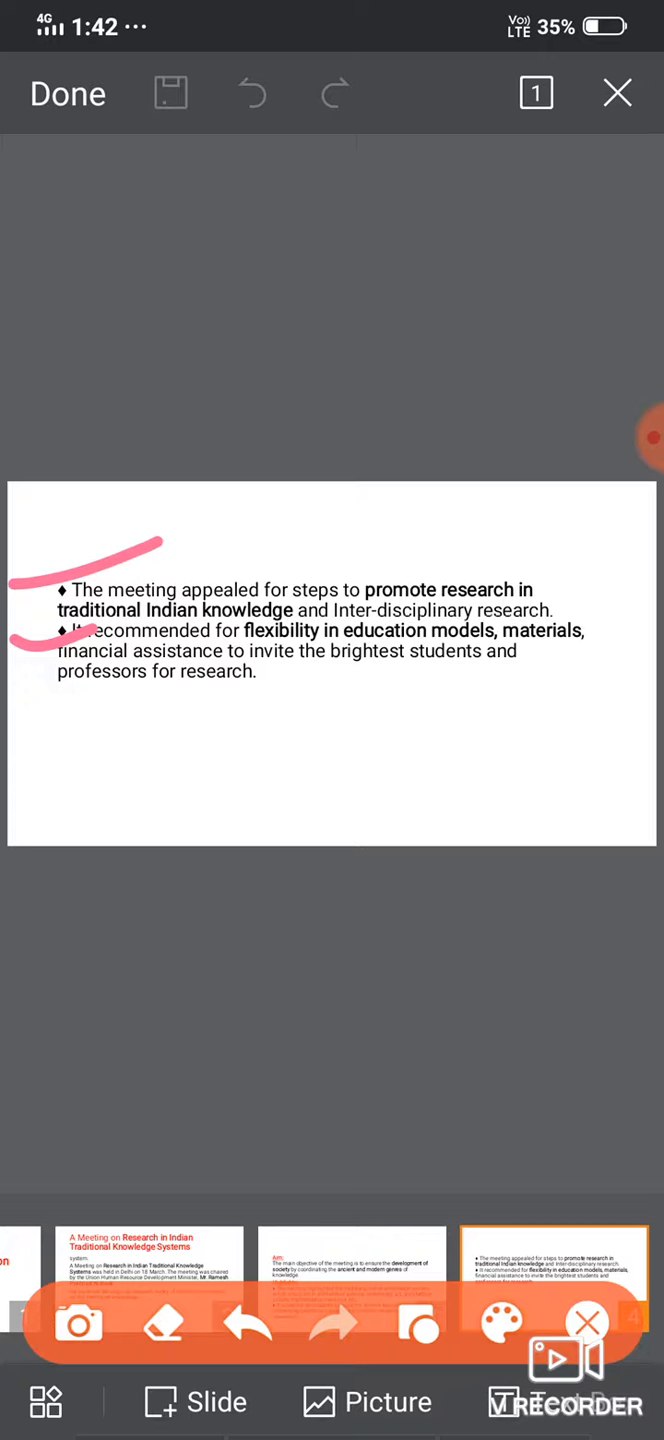
left_click_drag(55, 712, 290, 710)
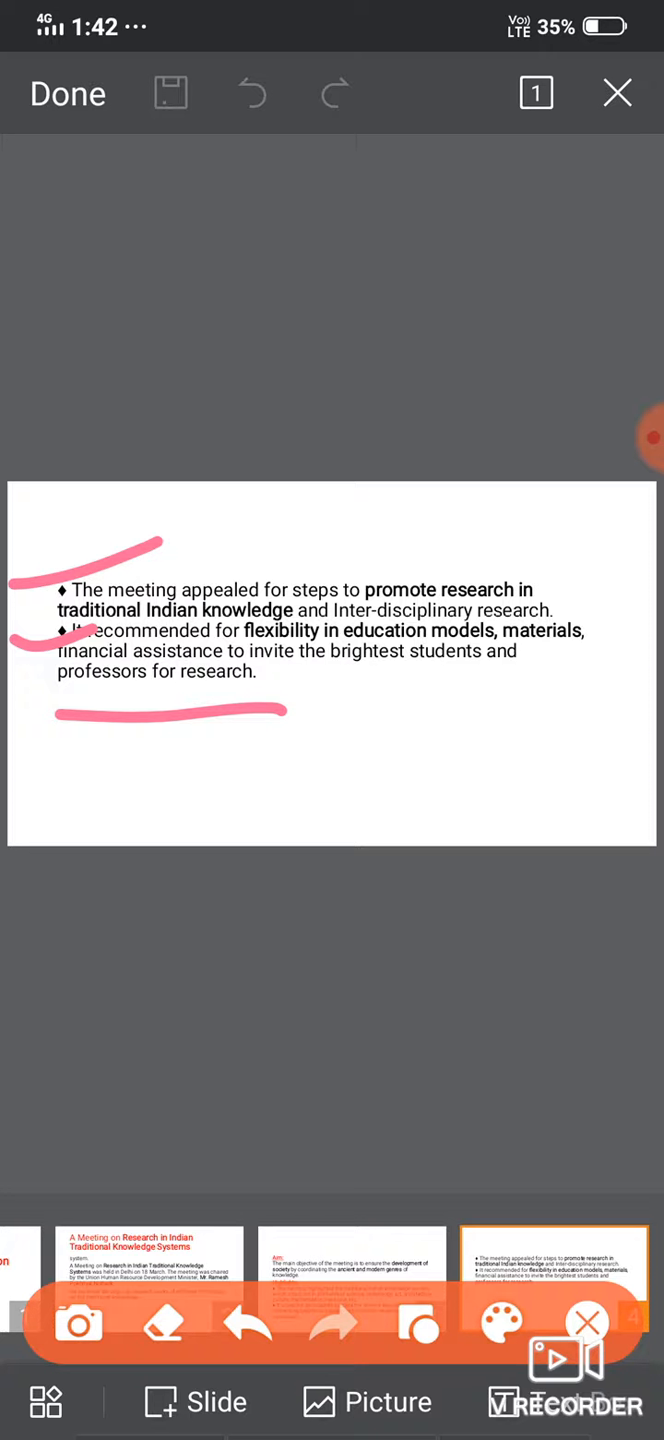